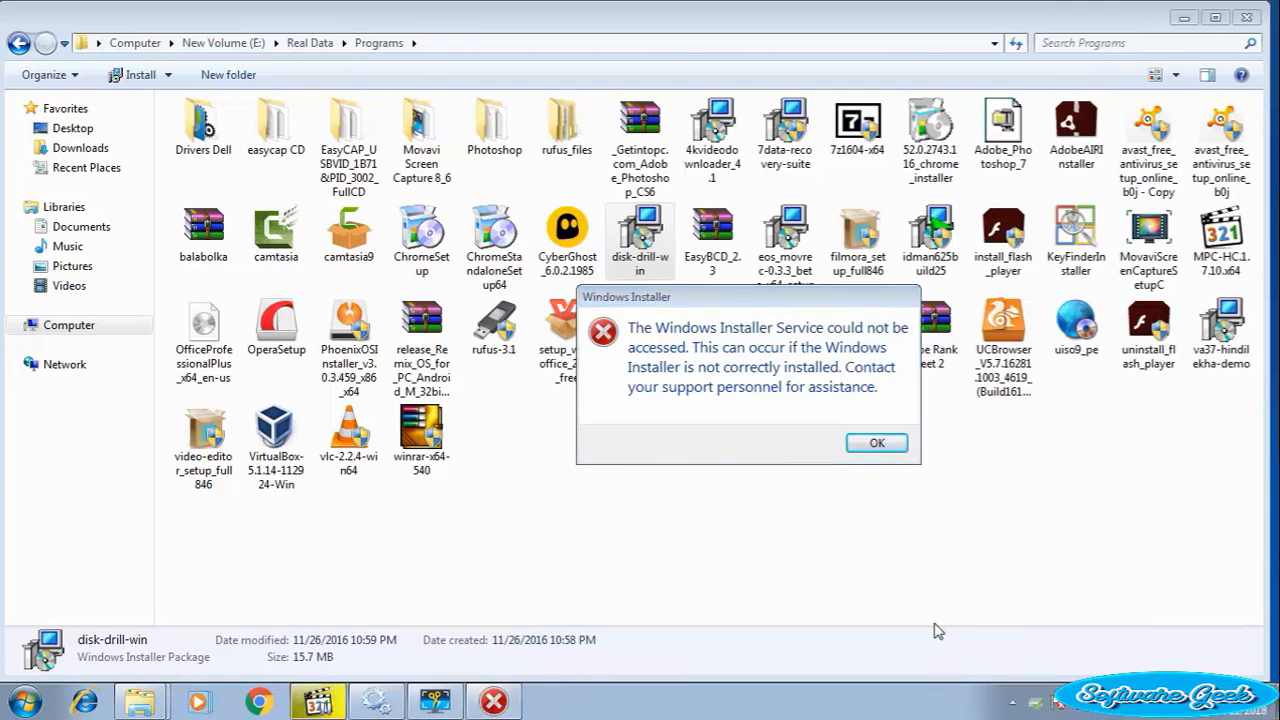
Step: Retry the disk-drill-win installer, dismiss the Windows Installer service error and close the file's properties
left_click(876, 444)
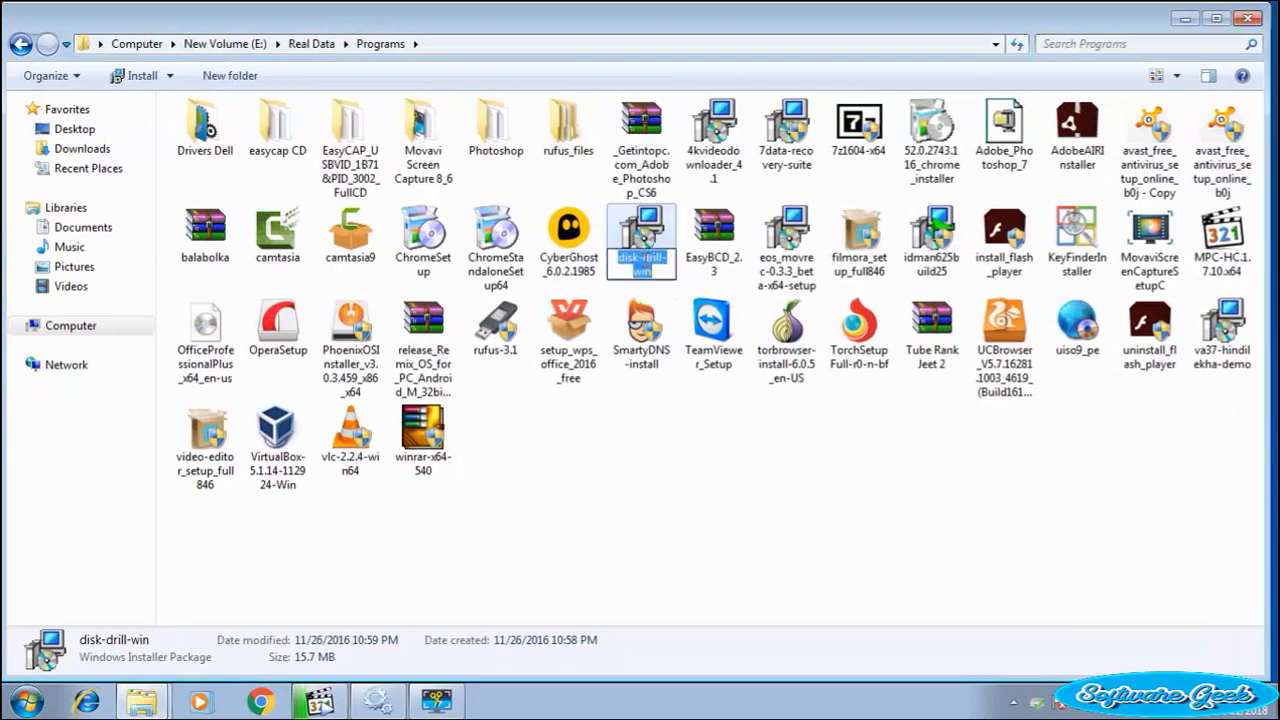
double_click(640, 236)
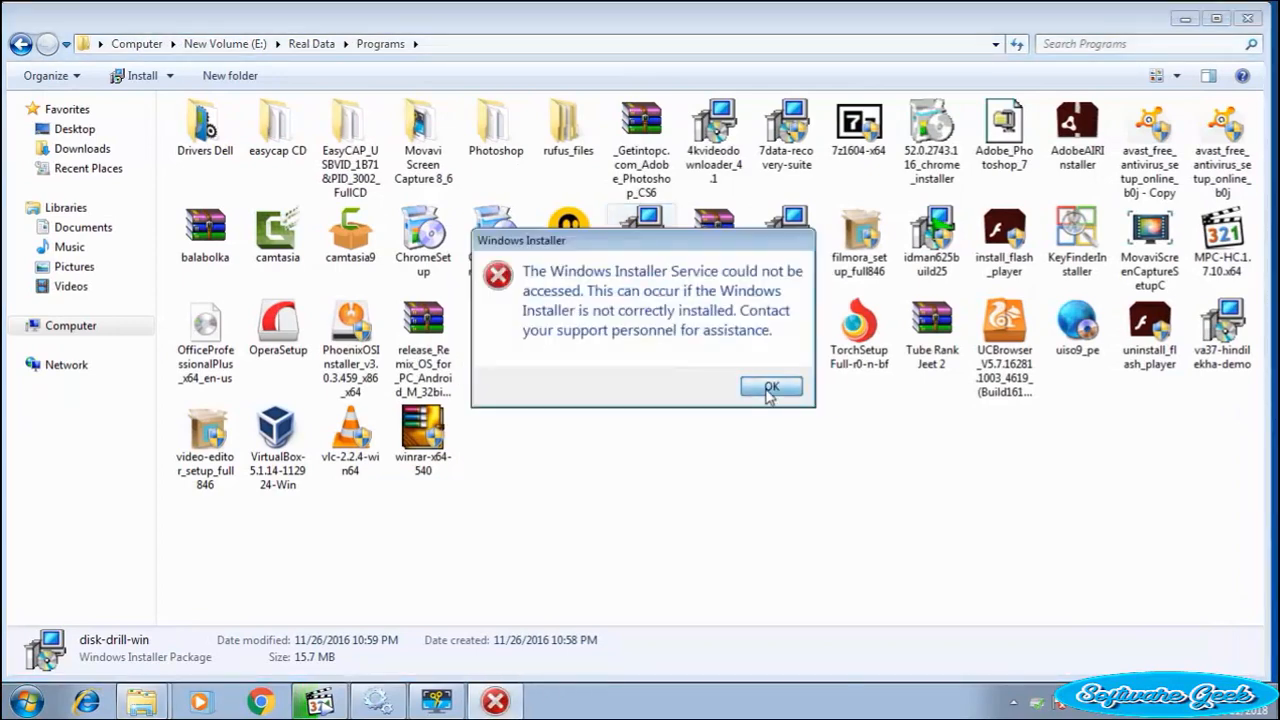
left_click(772, 388)
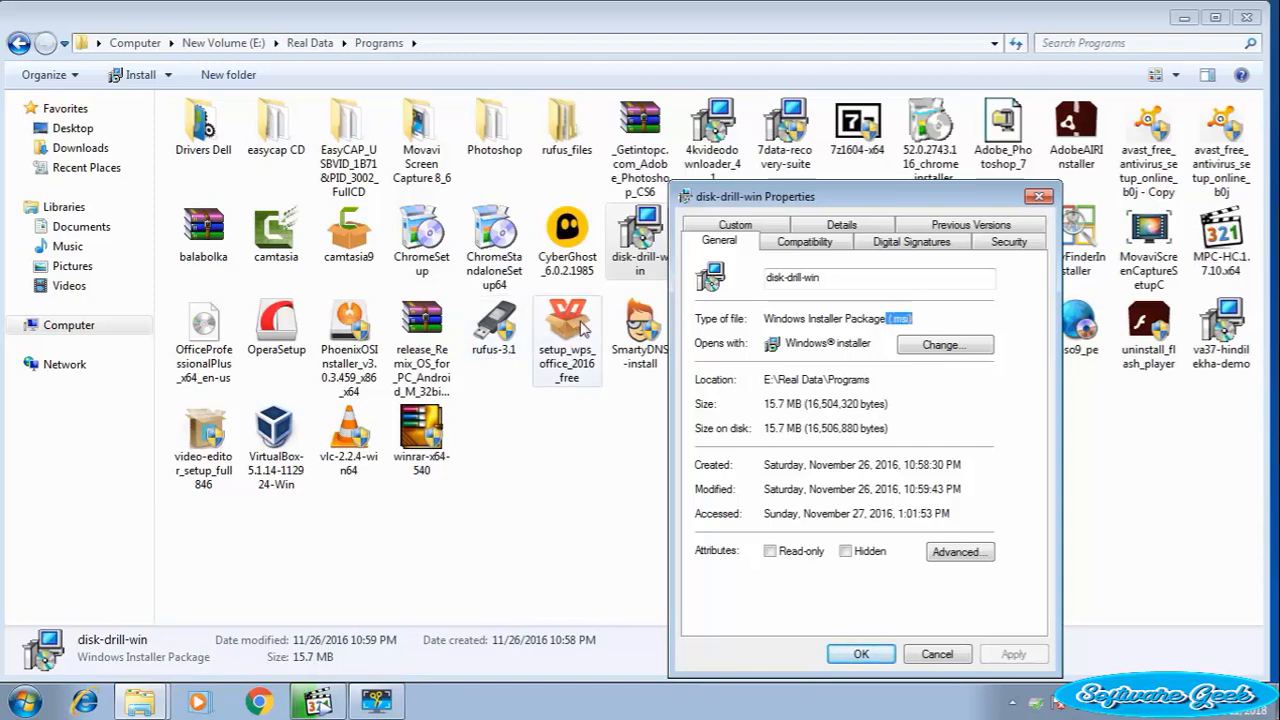
left_click(936, 654)
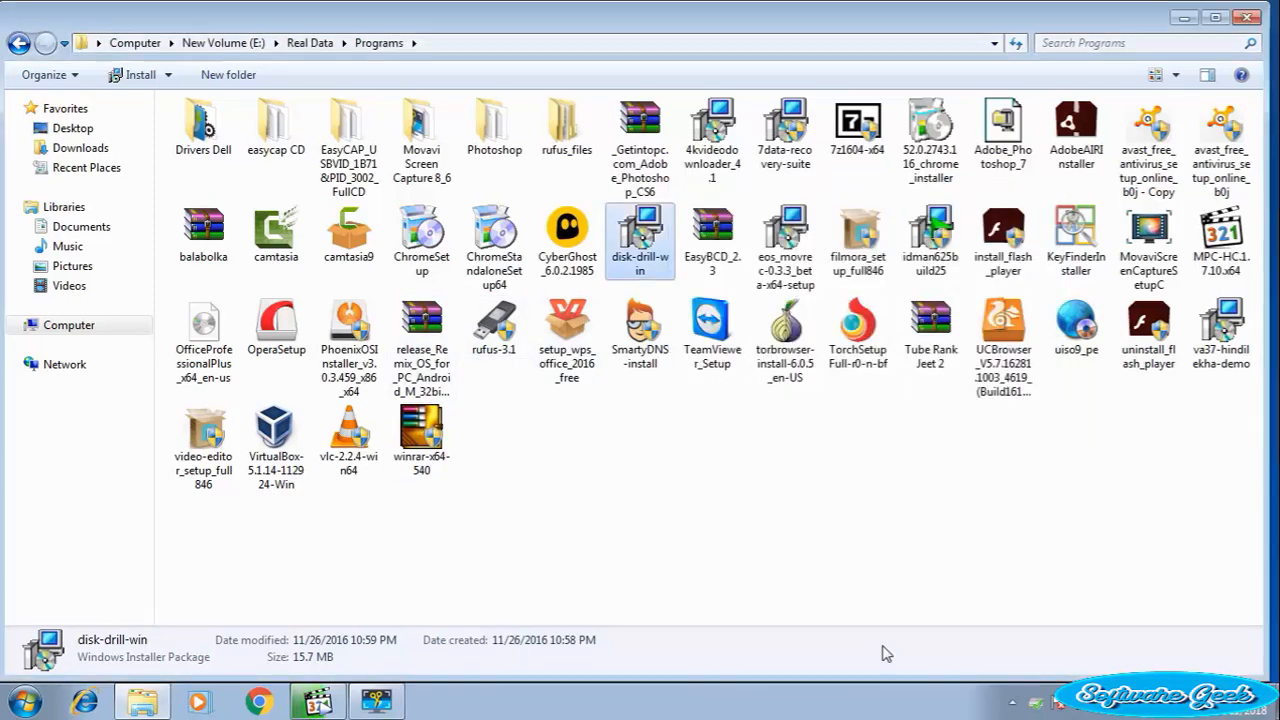
left_click(422, 436)
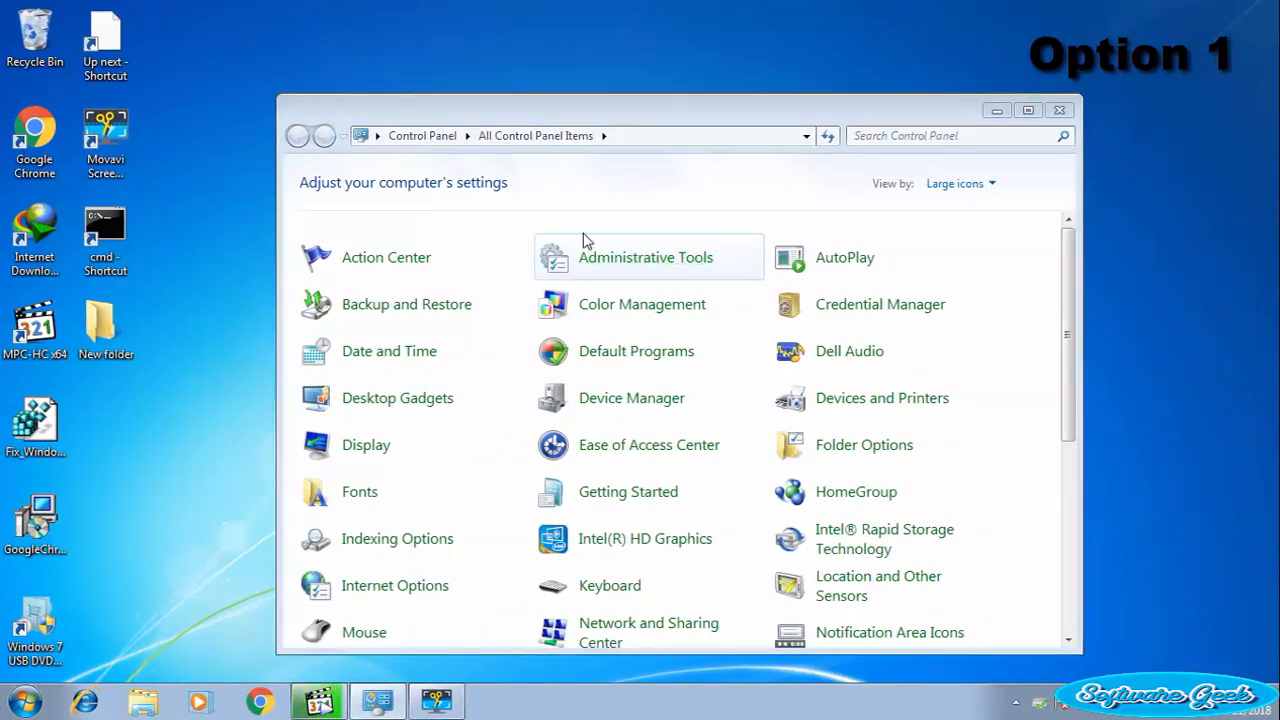
Step: From Administrative Tools, bring up the Services console and select the Windows Installer service
double_click(648, 256)
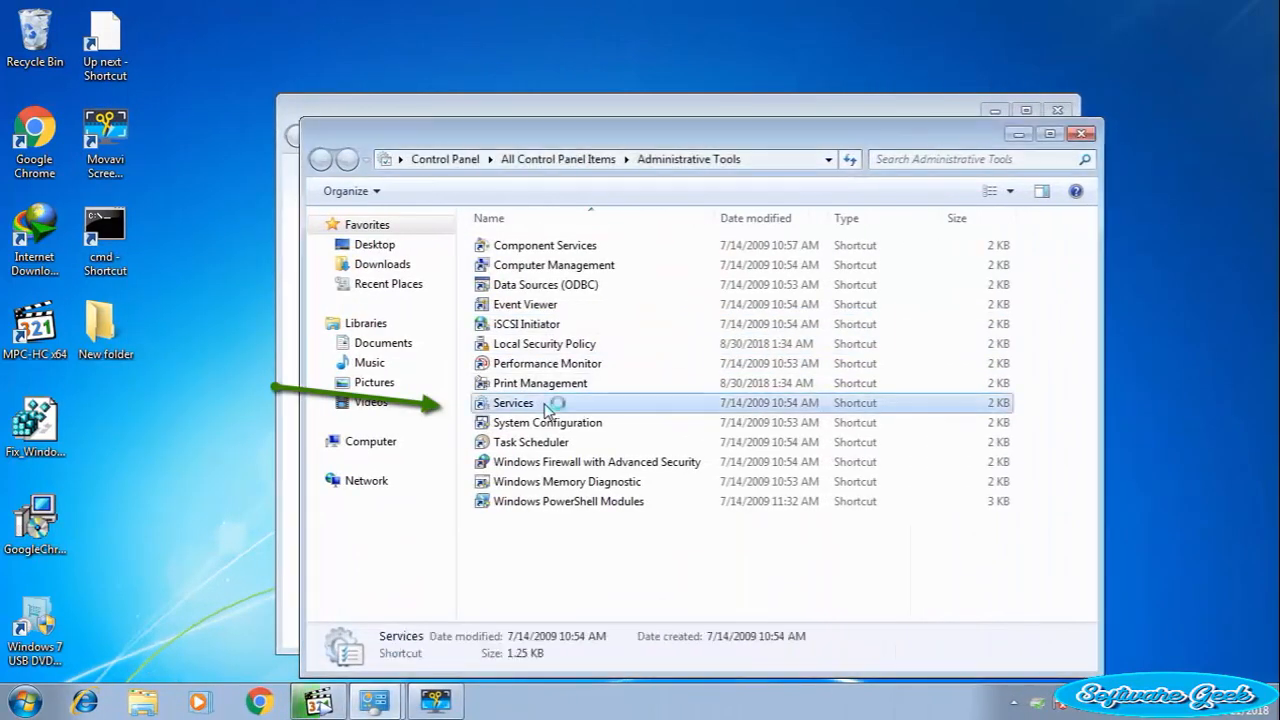
double_click(512, 404)
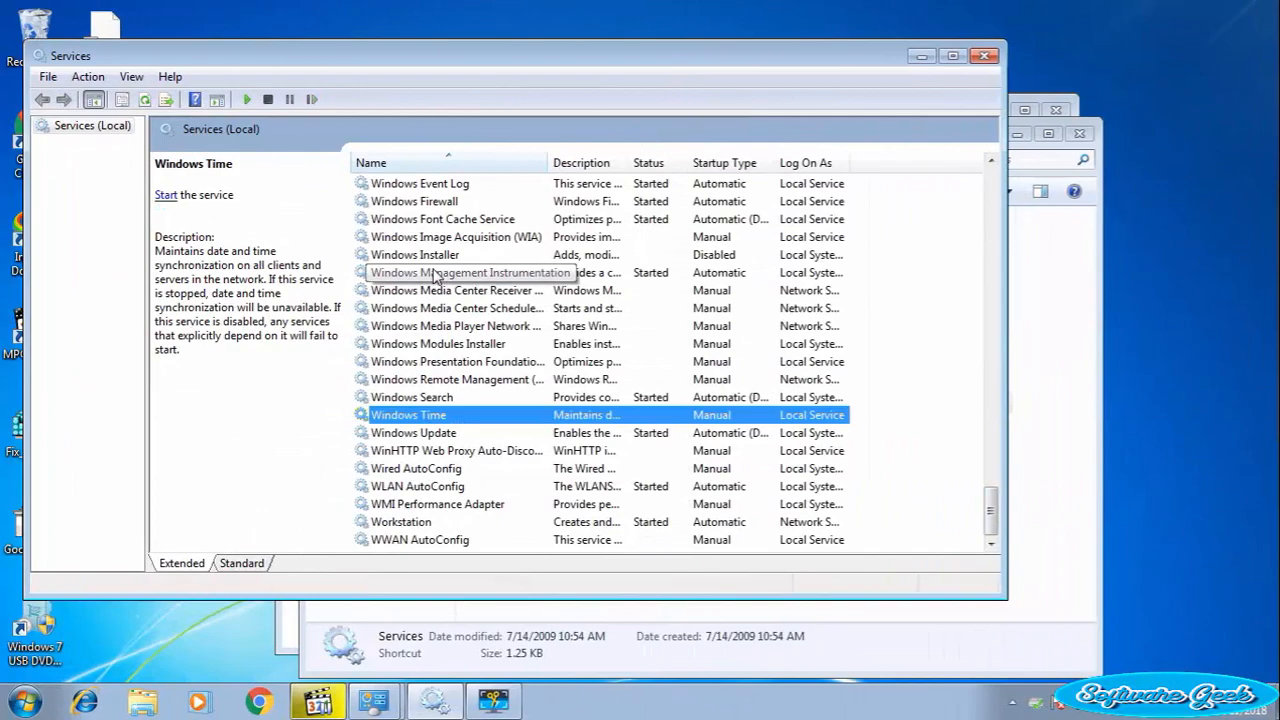
left_click(418, 254)
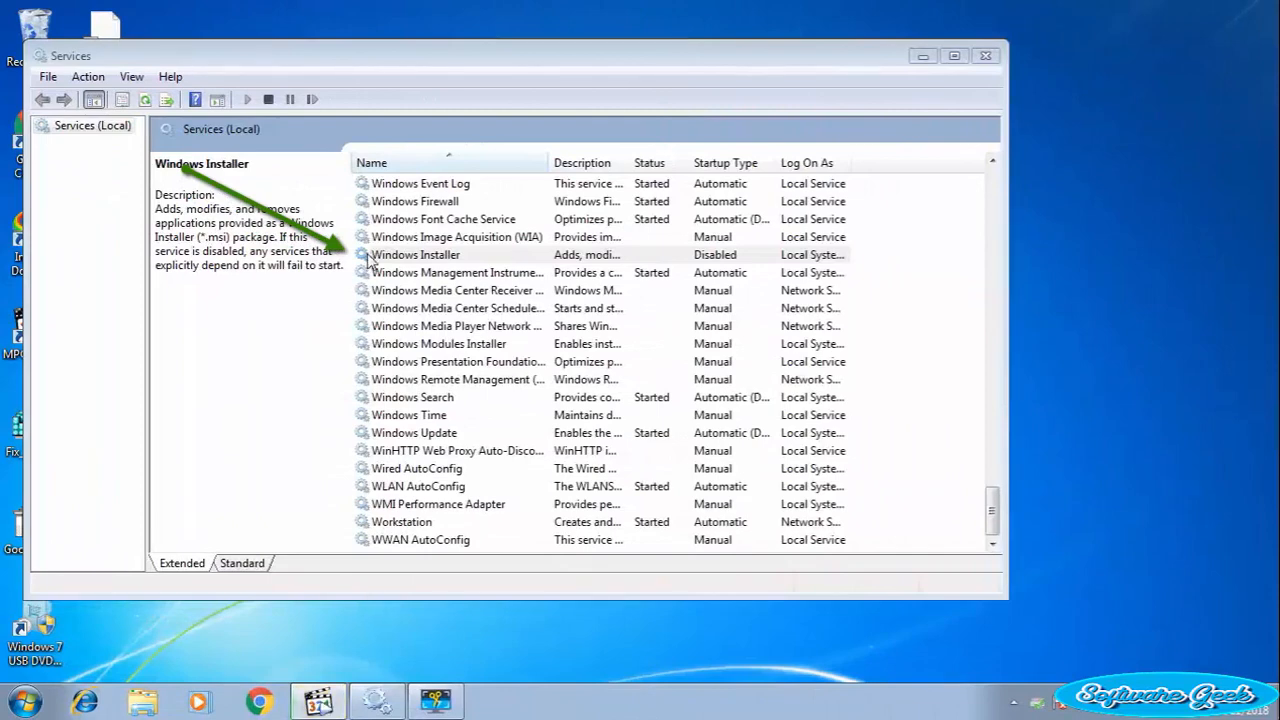
Step: Set Windows Installer's startup type to Automatic and start the service
double_click(416, 254)
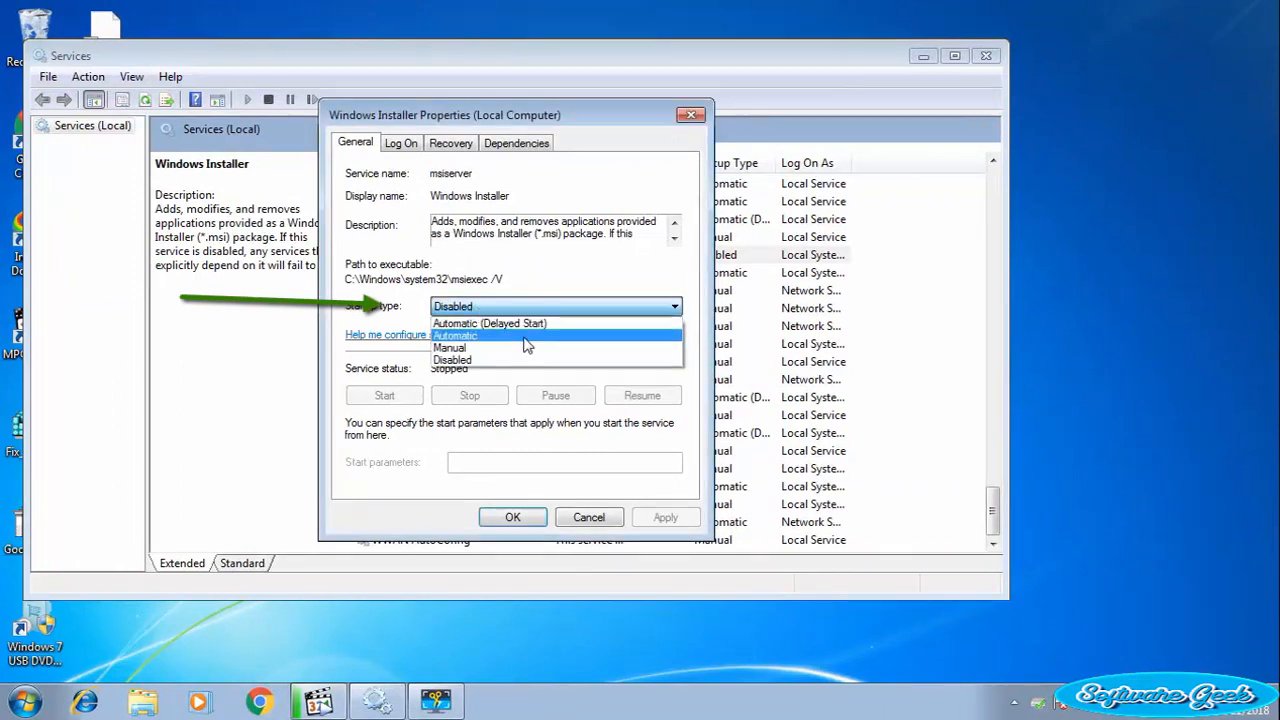
left_click(456, 336)
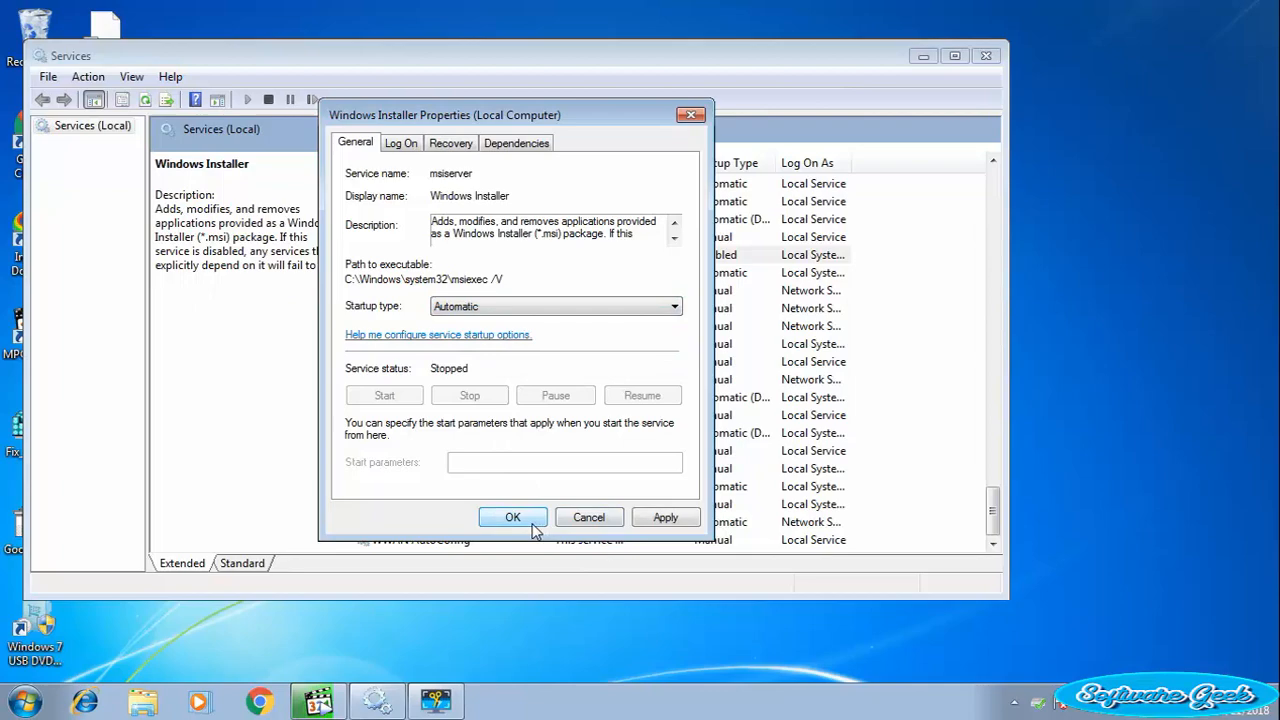
left_click(512, 516)
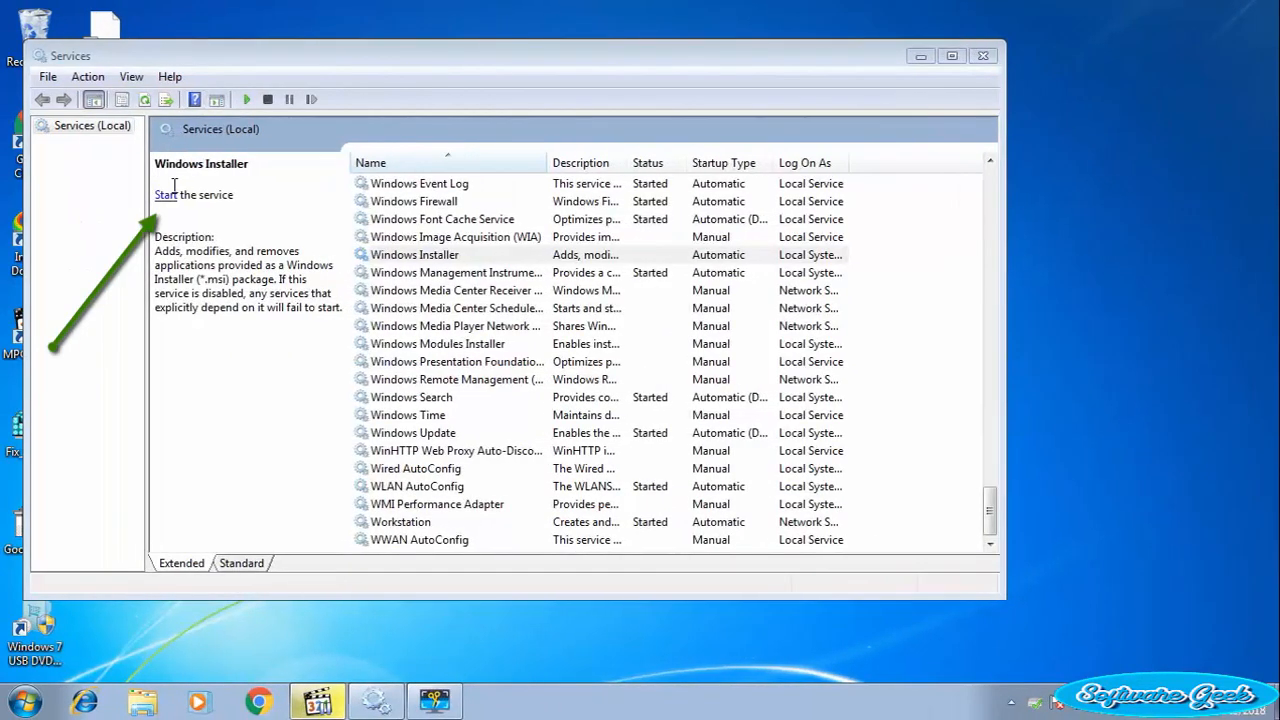
left_click(164, 194)
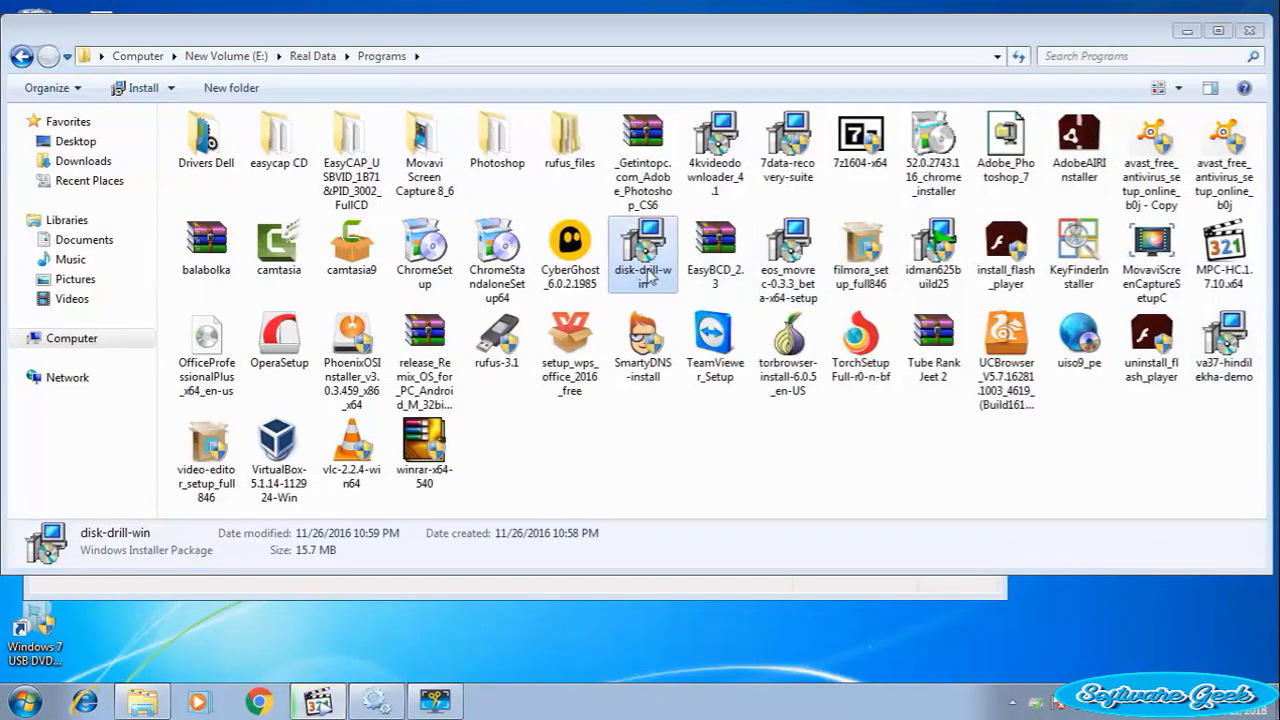
Step: Launch disk-drill-win and continue past the Disk Drill setup wizard's welcome page
double_click(642, 248)
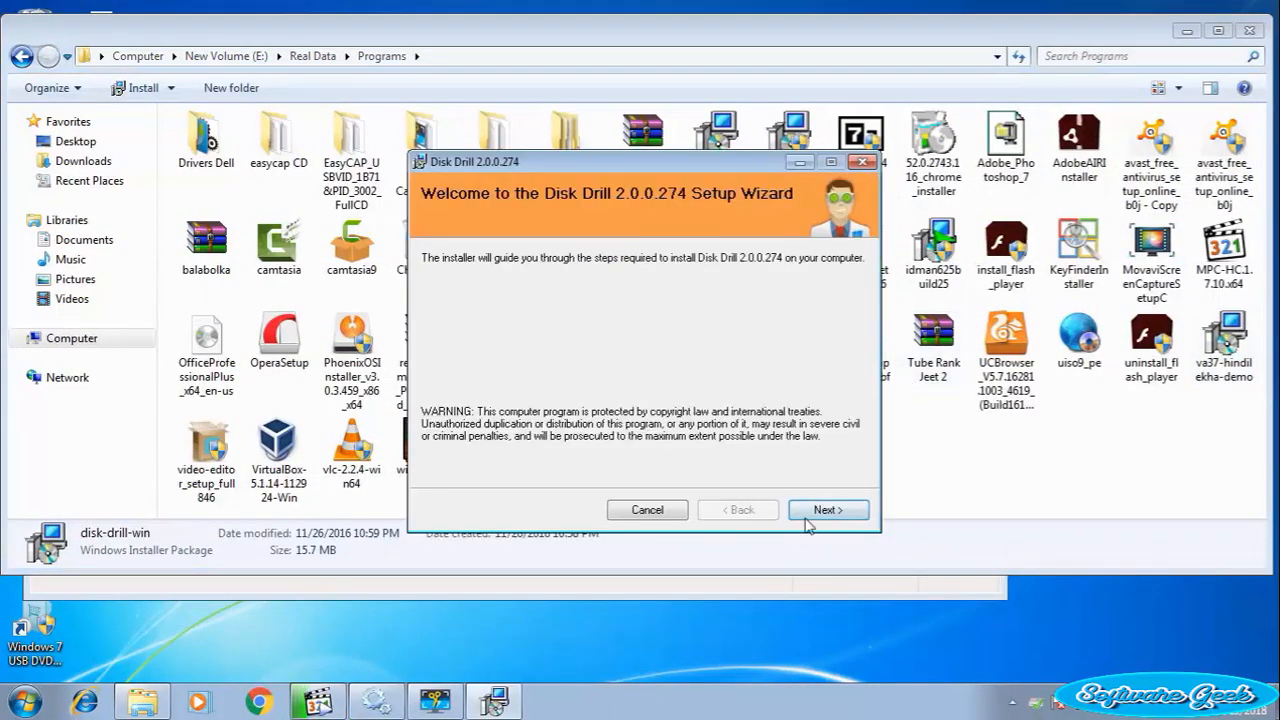
left_click(828, 510)
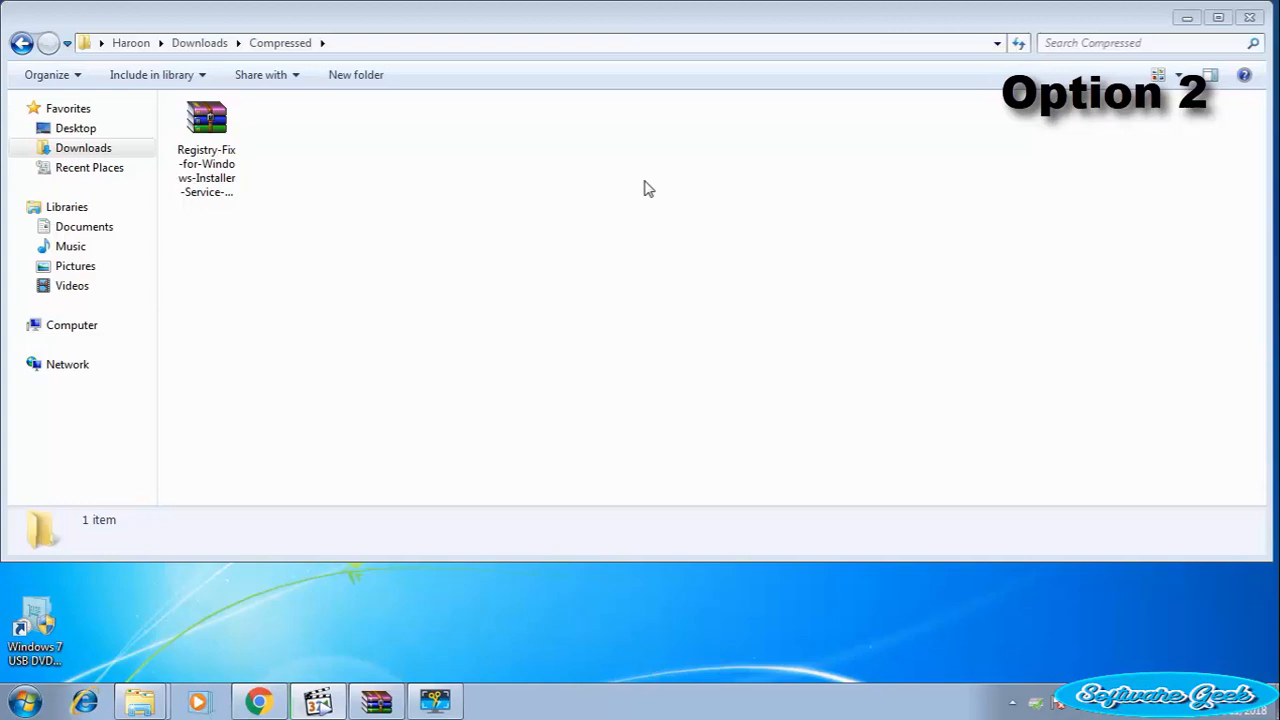
Step: Extract the Registry-Fix archive and merge Fix_Windows_Installer_Service_Problem.reg into the registry
left_click(206, 120)
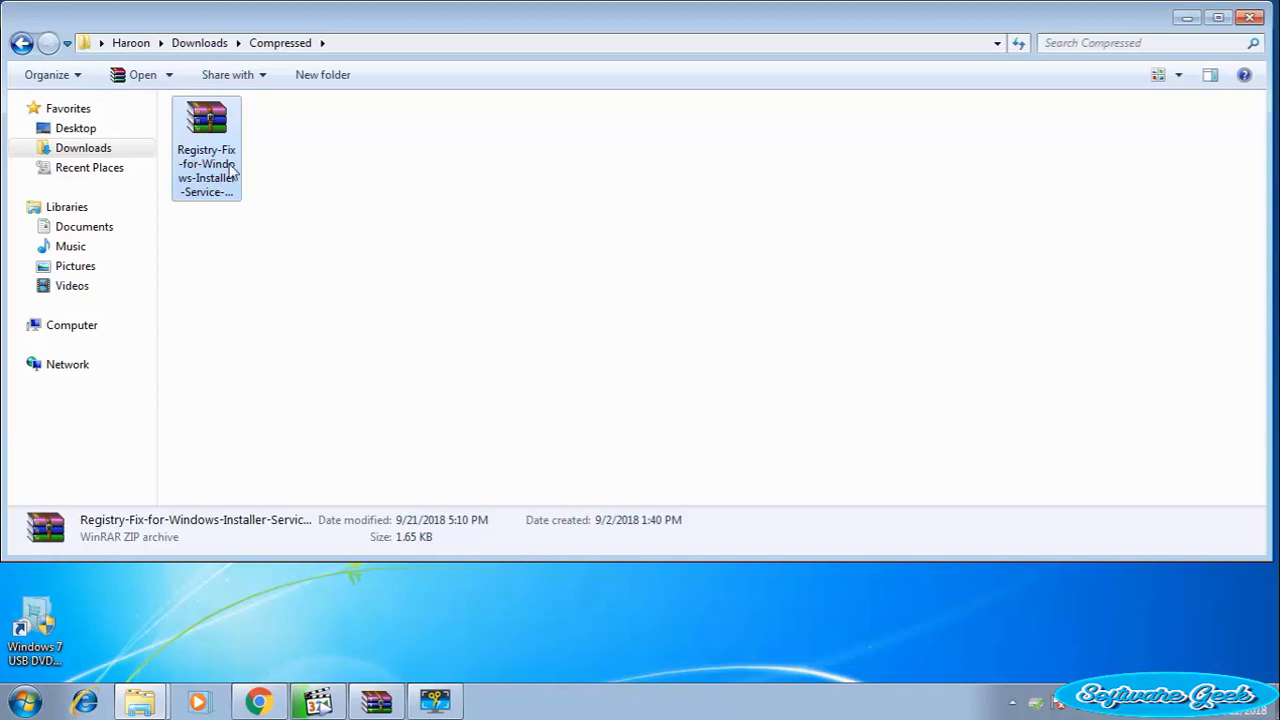
mouse_move(228, 216)
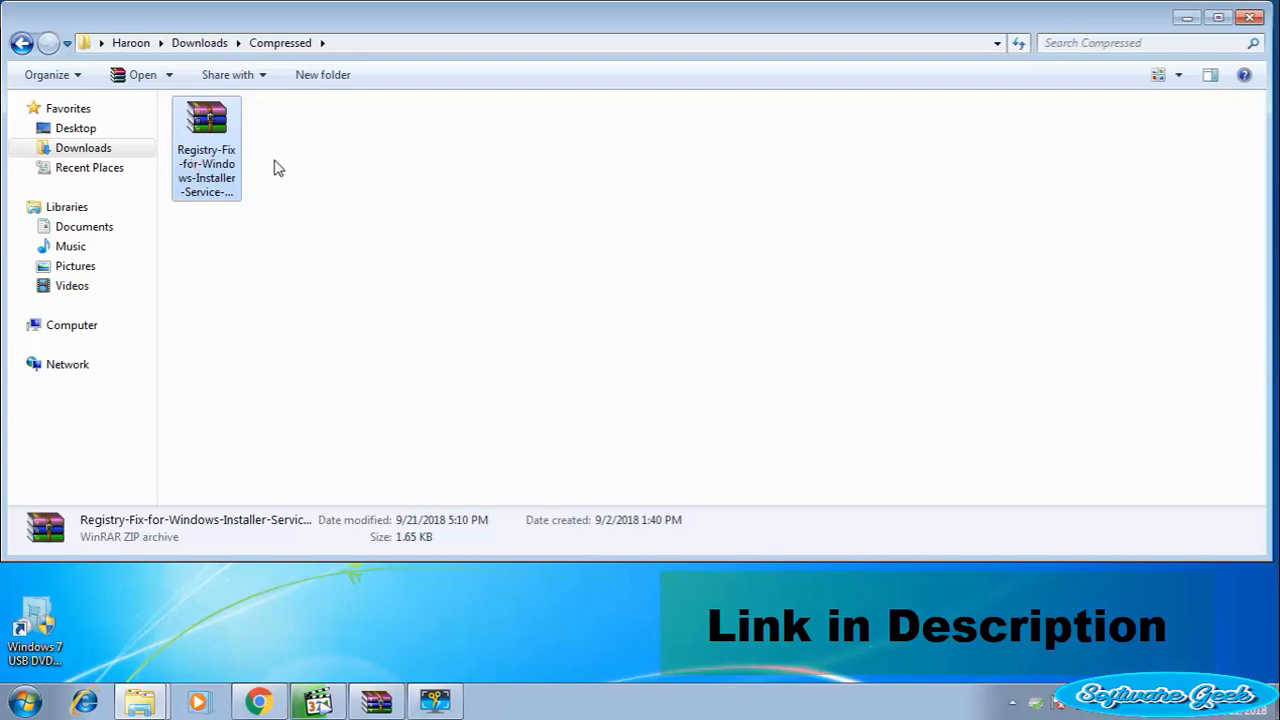
mouse_move(332, 190)
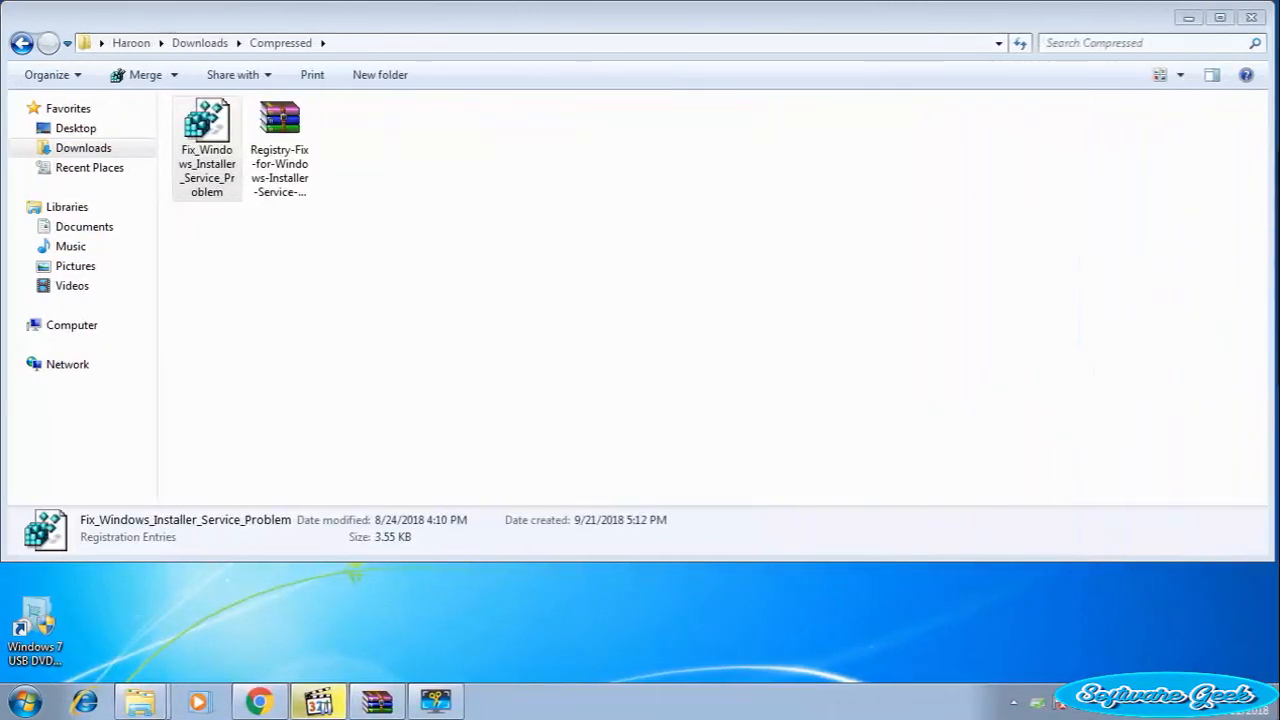
left_click(206, 140)
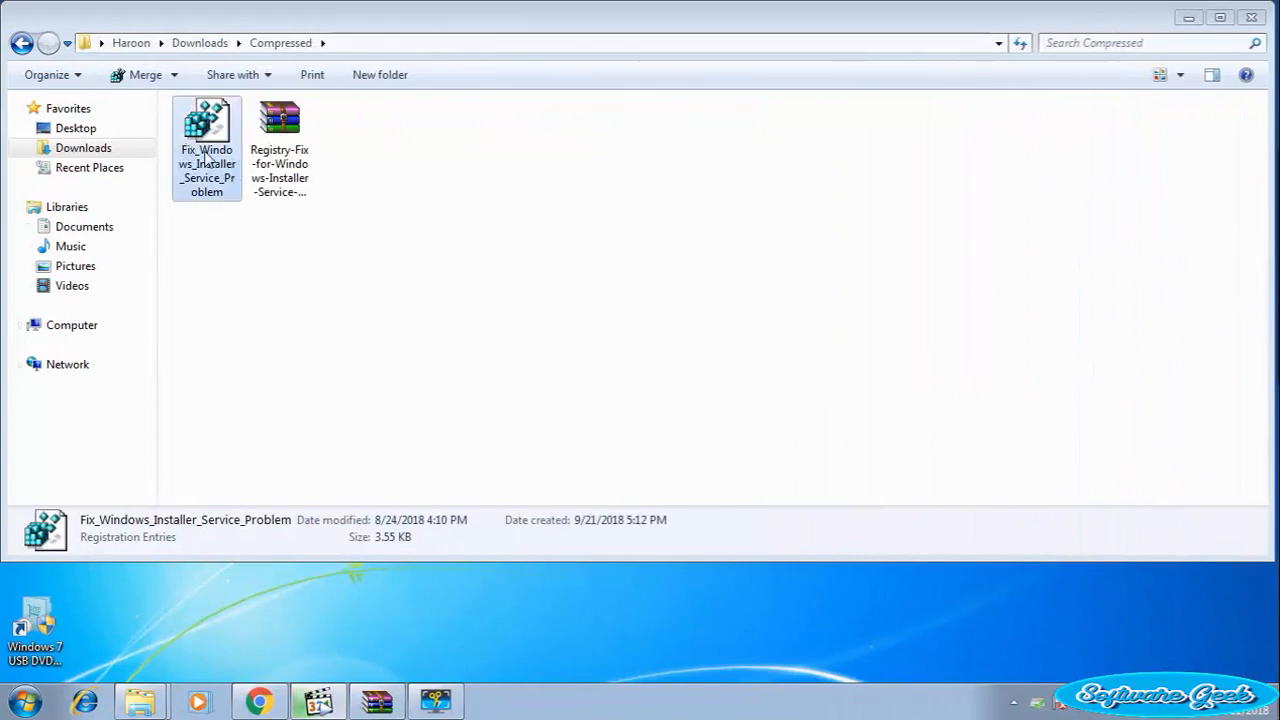
double_click(206, 120)
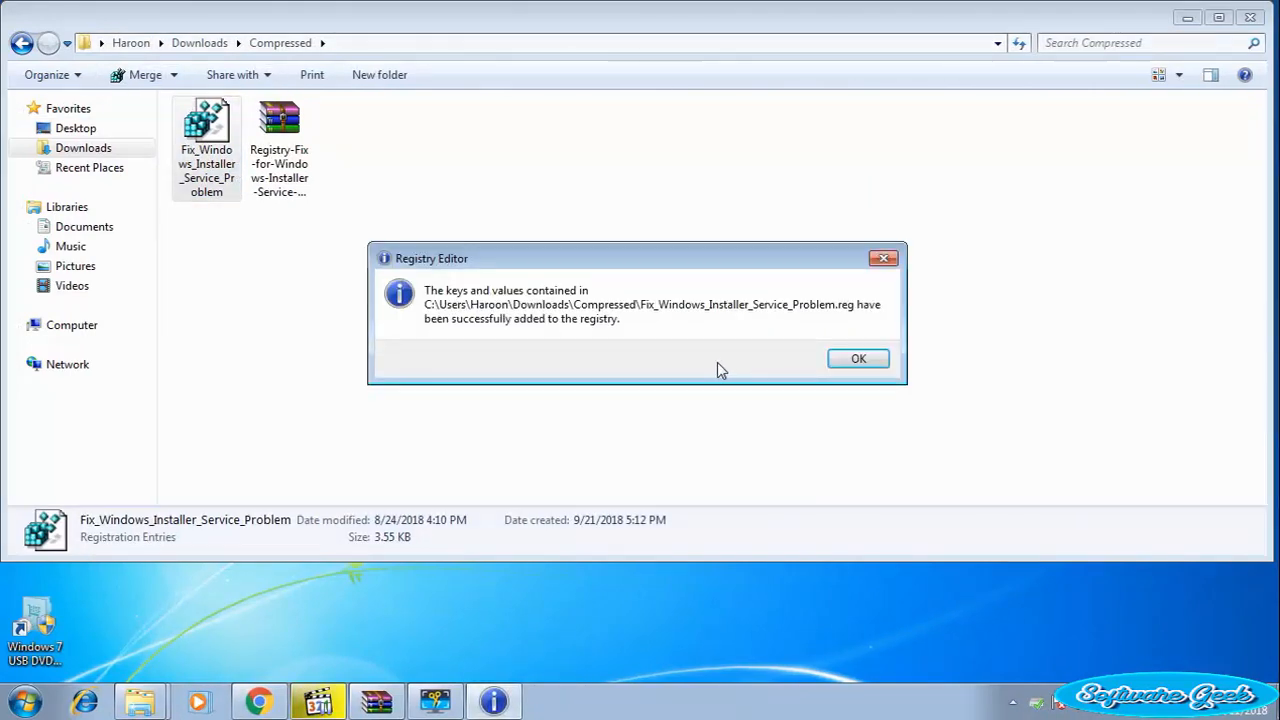
left_click(858, 358)
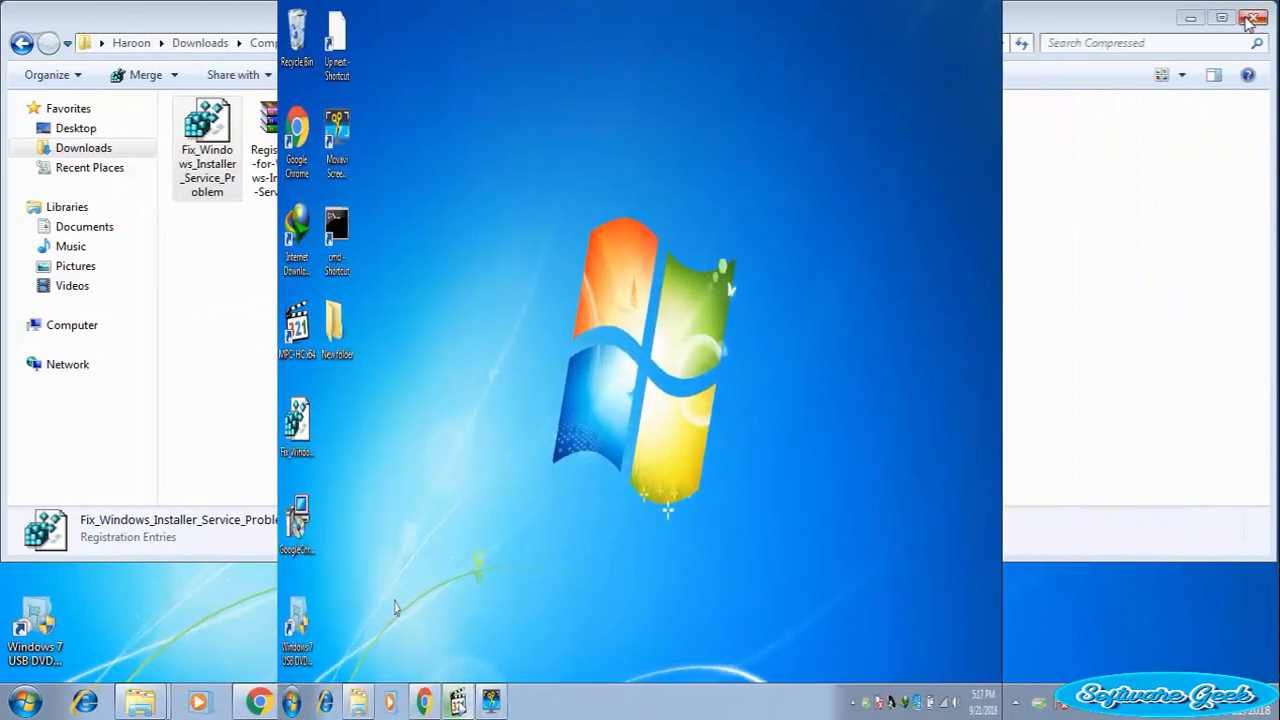
Step: Close the Compressed folder and search 'cmd' from the Start menu, right-clicking the result
left_click(1260, 16)
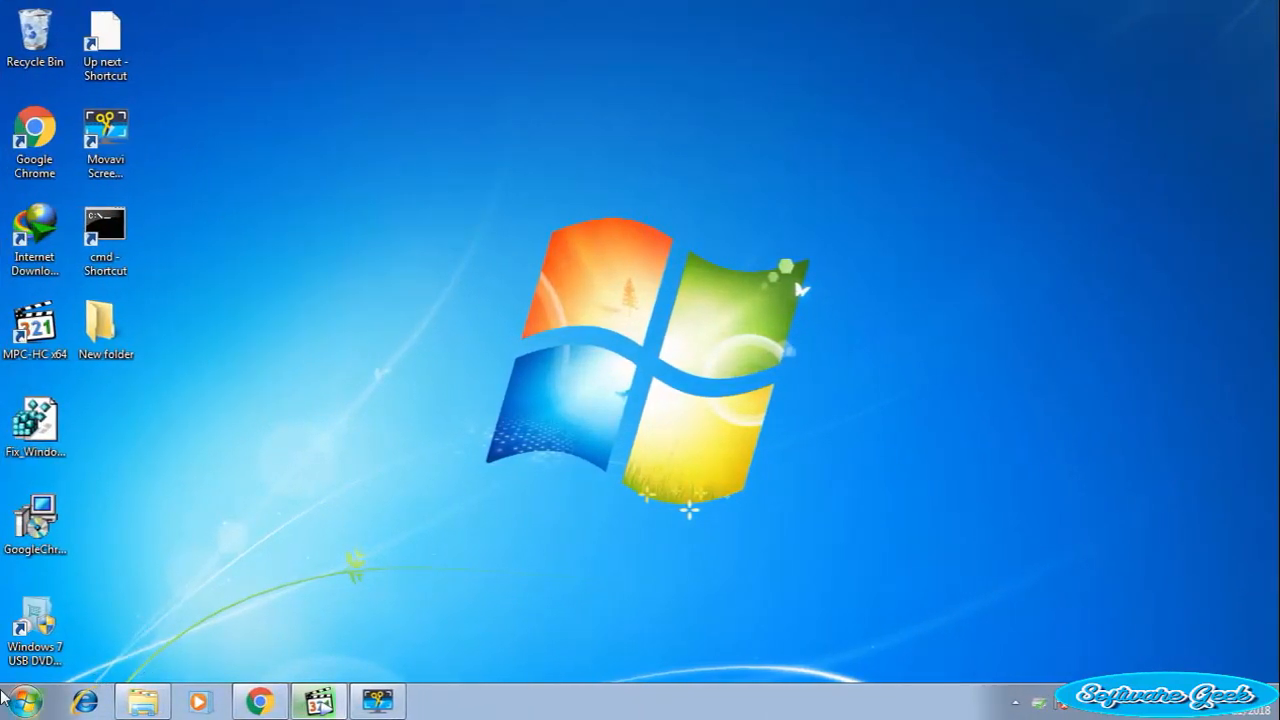
left_click(22, 694)
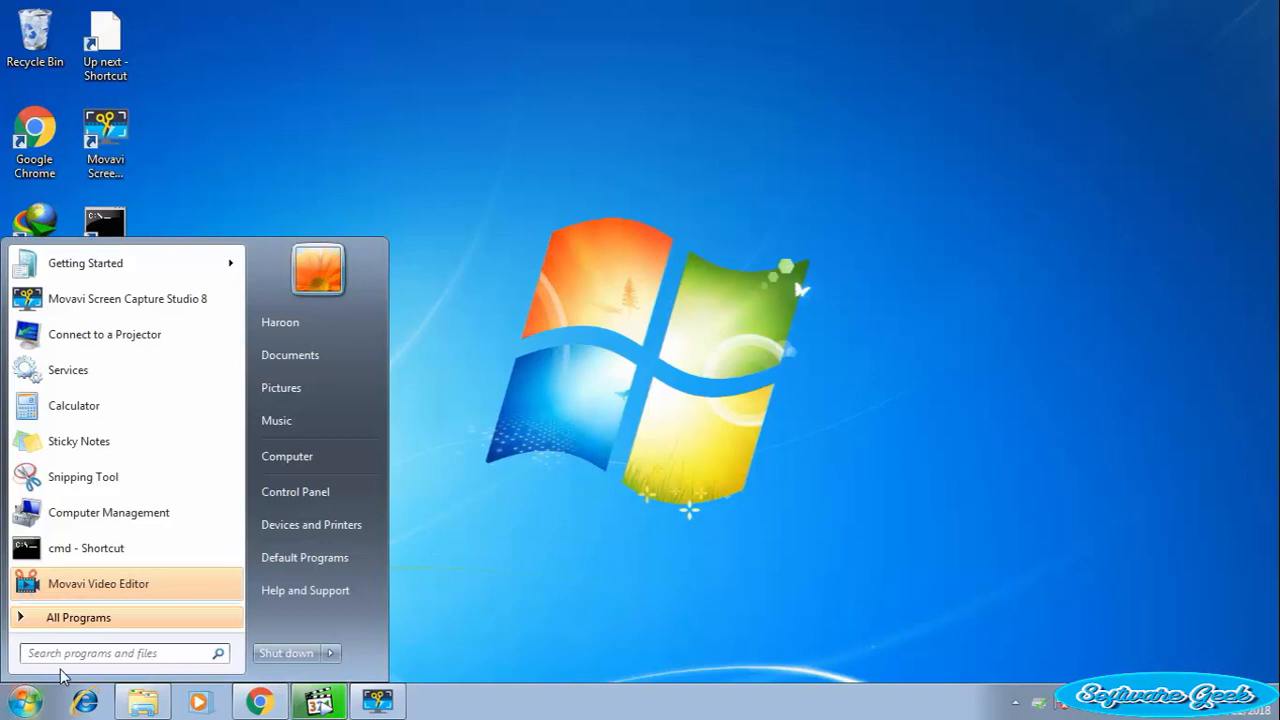
type("c")
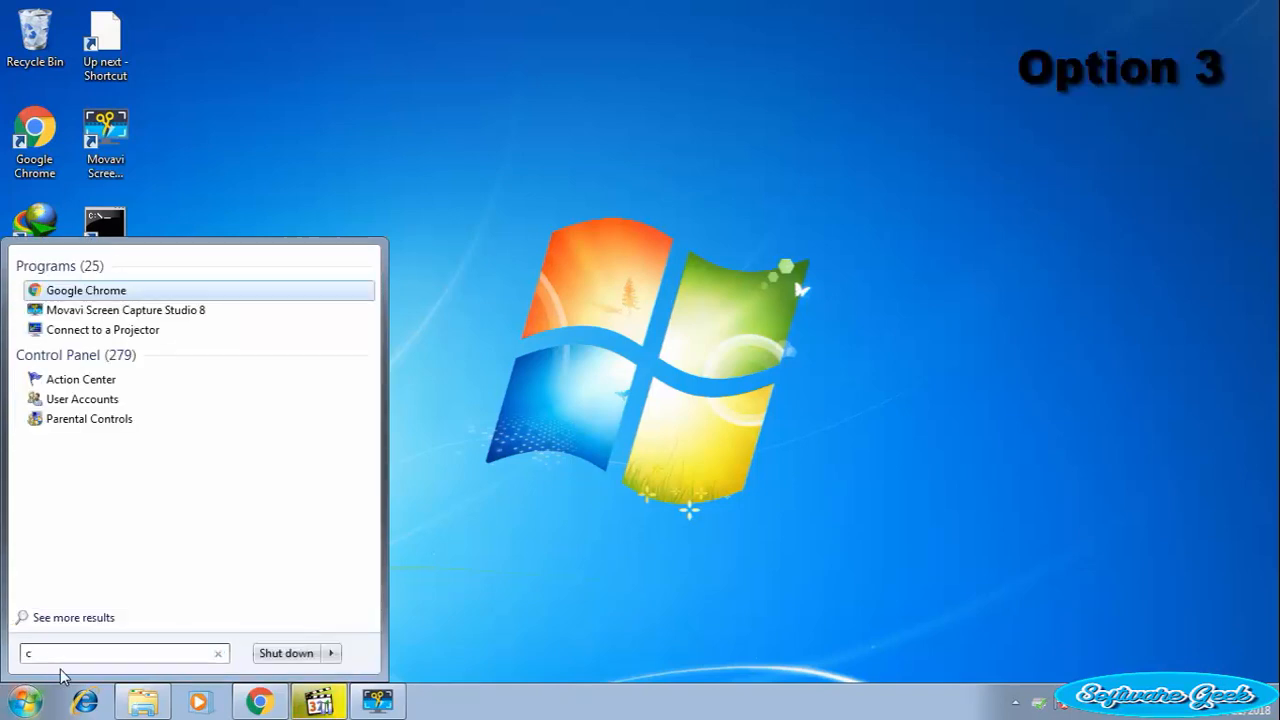
type("md")
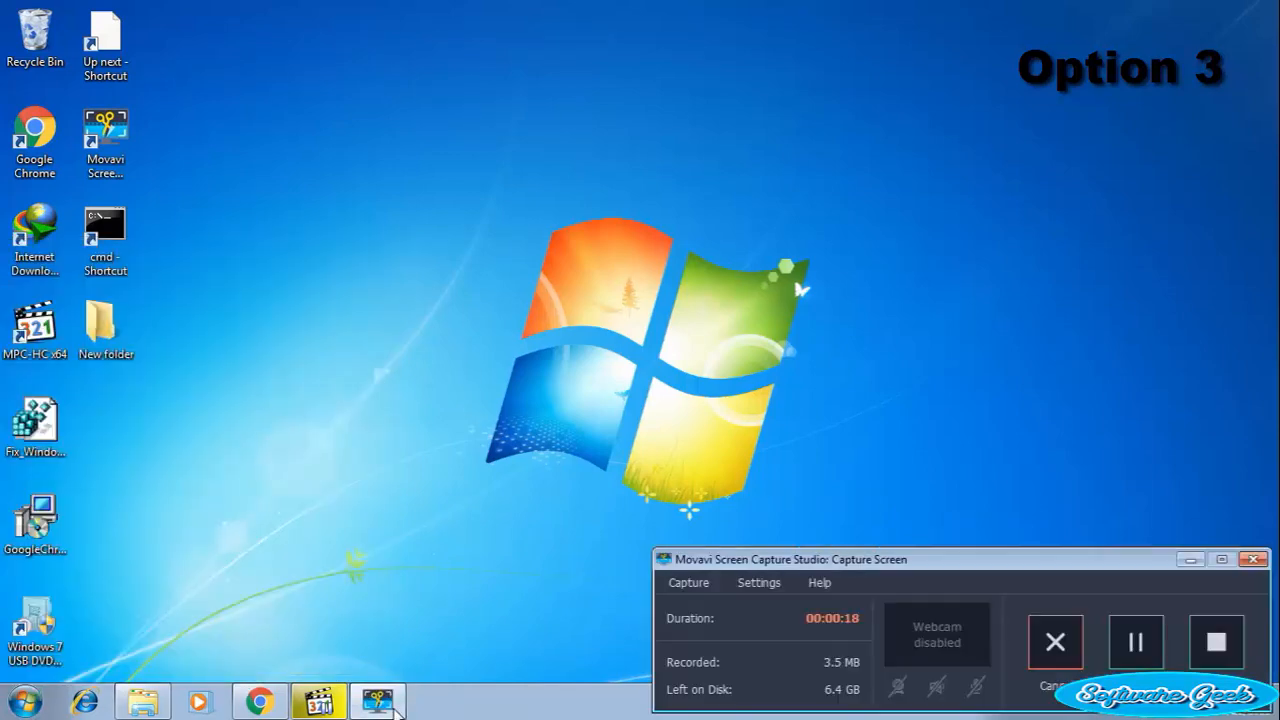
right_click(56, 290)
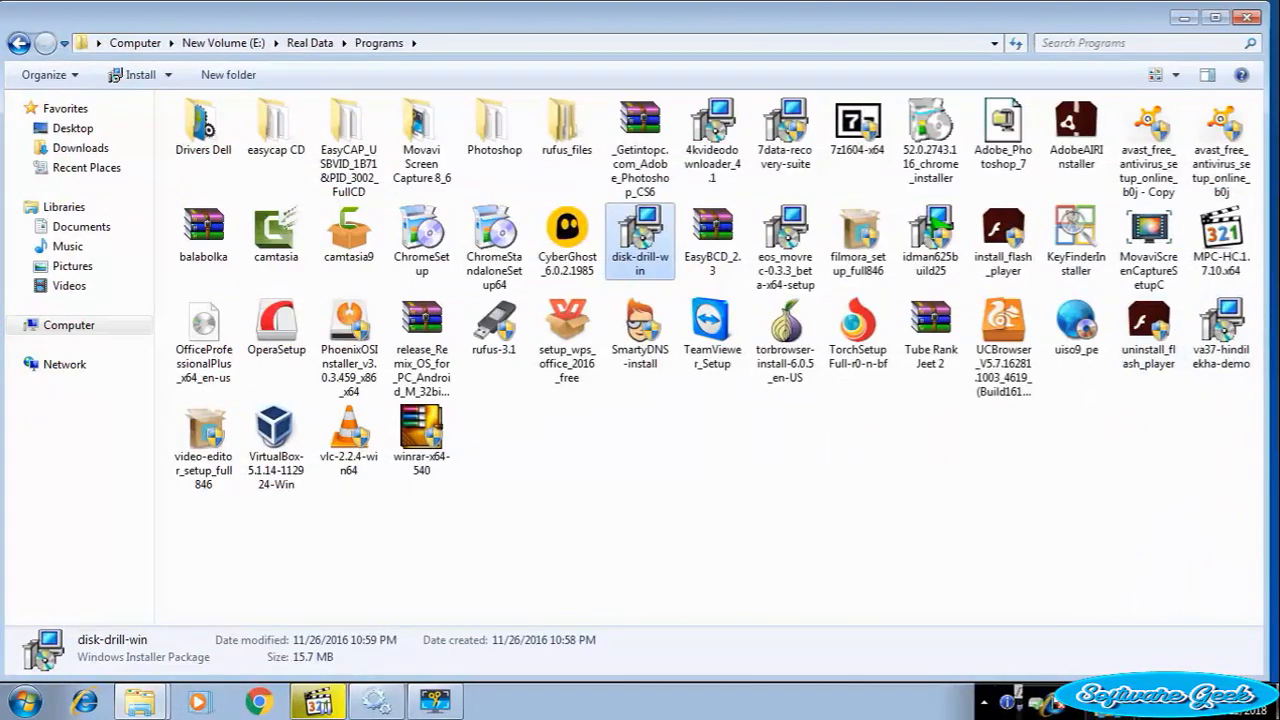
mouse_move(624, 258)
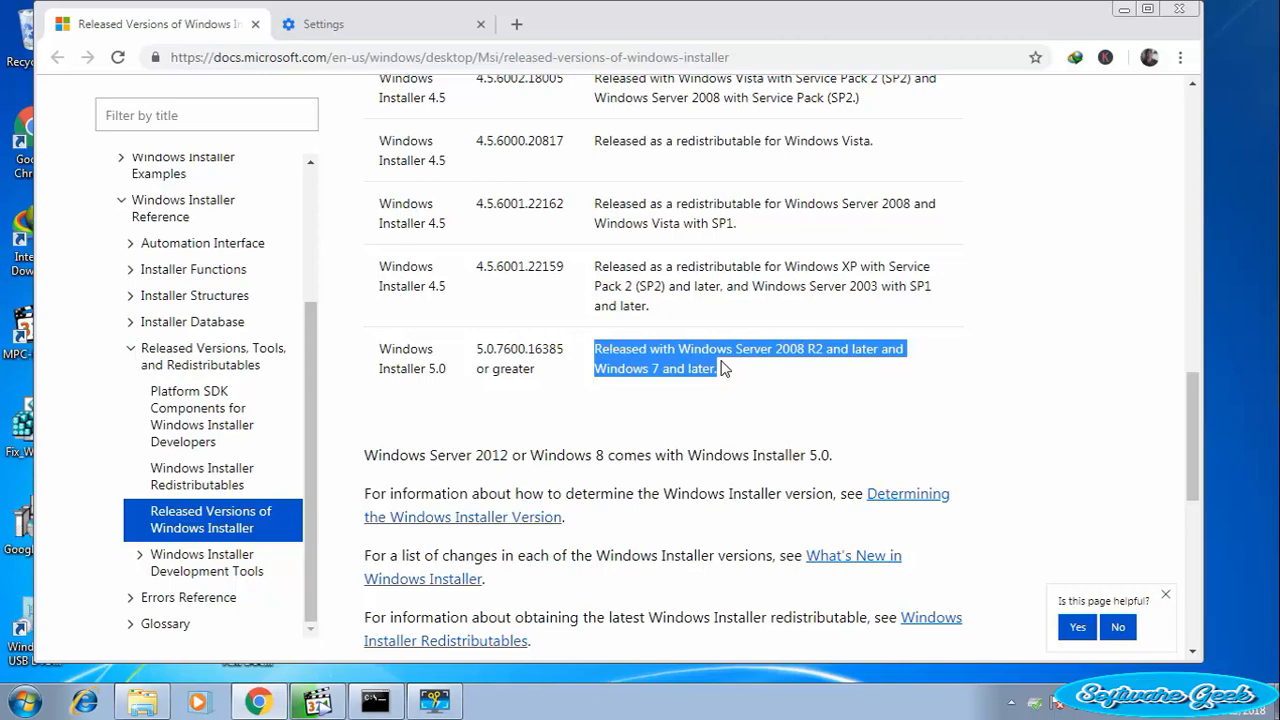
scroll("down", 3)
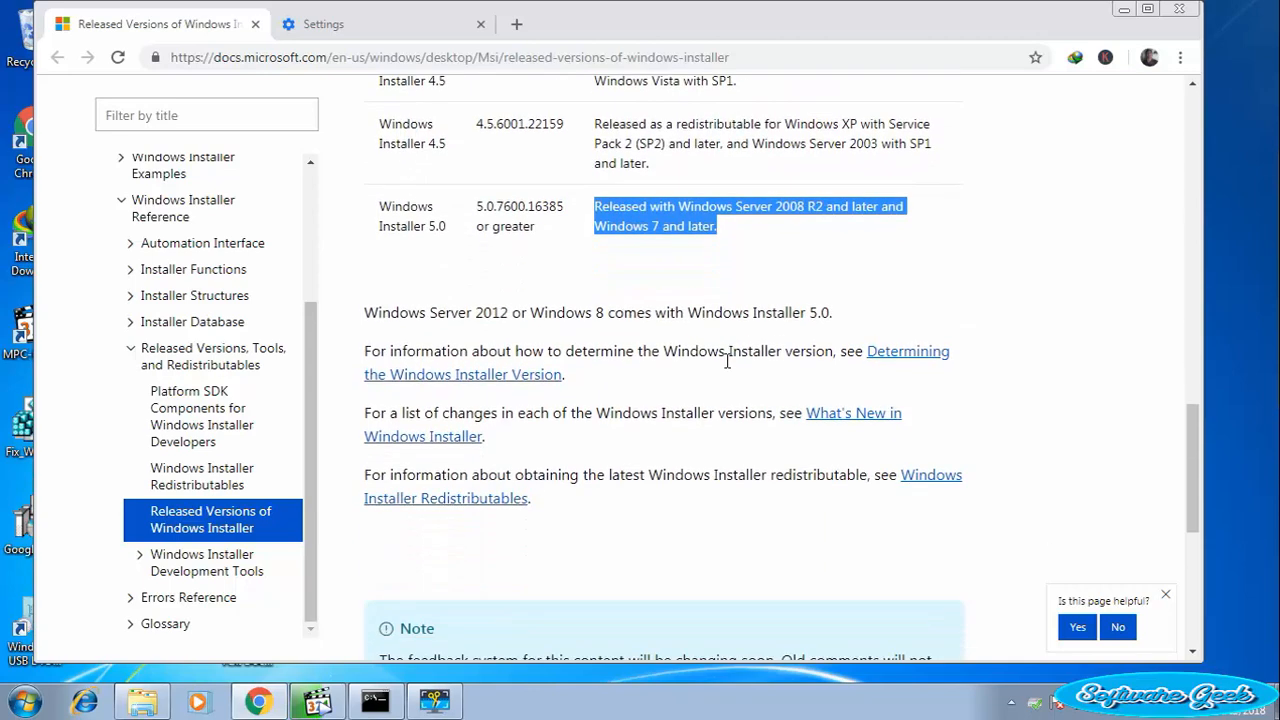
scroll("down", 3)
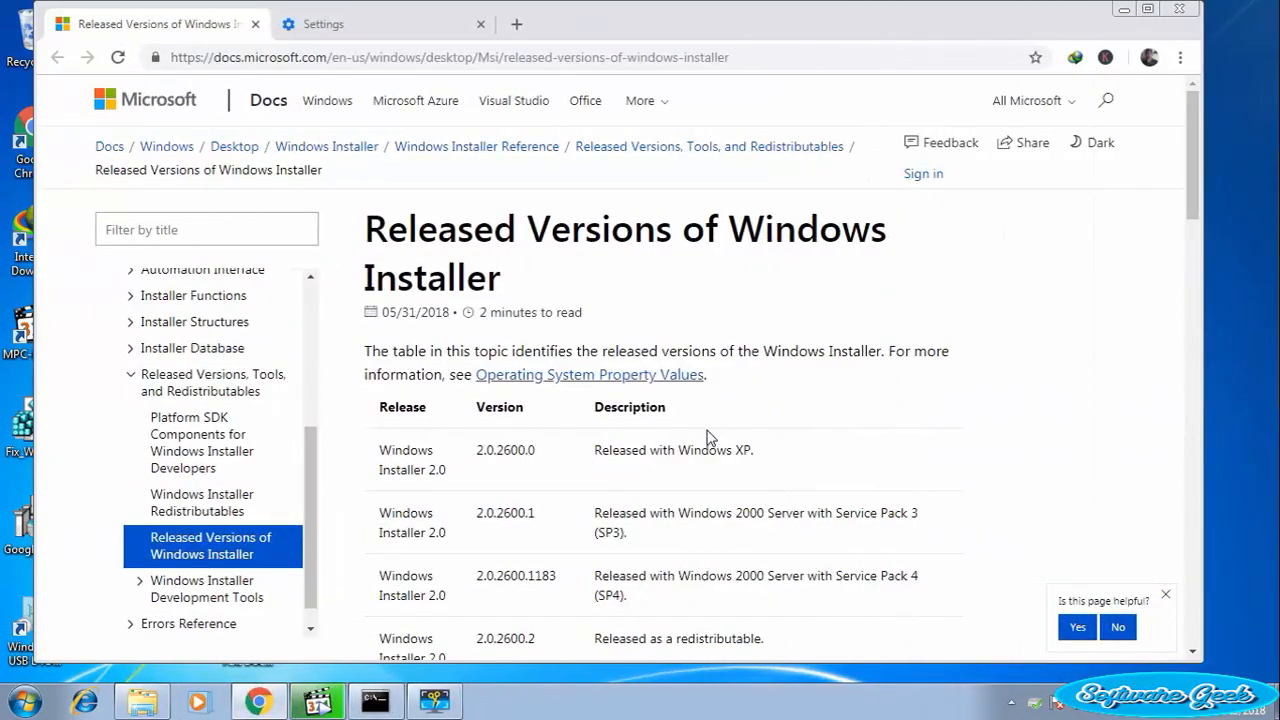
scroll("down", 3)
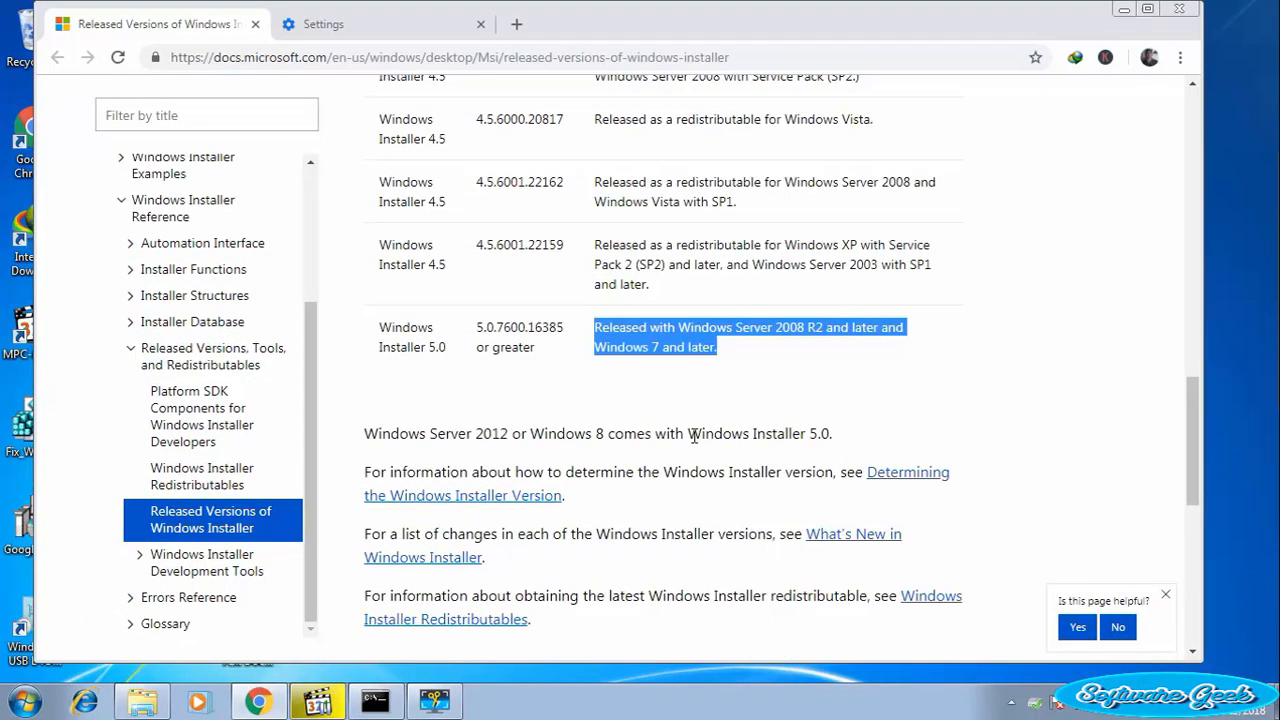
scroll("down", 3)
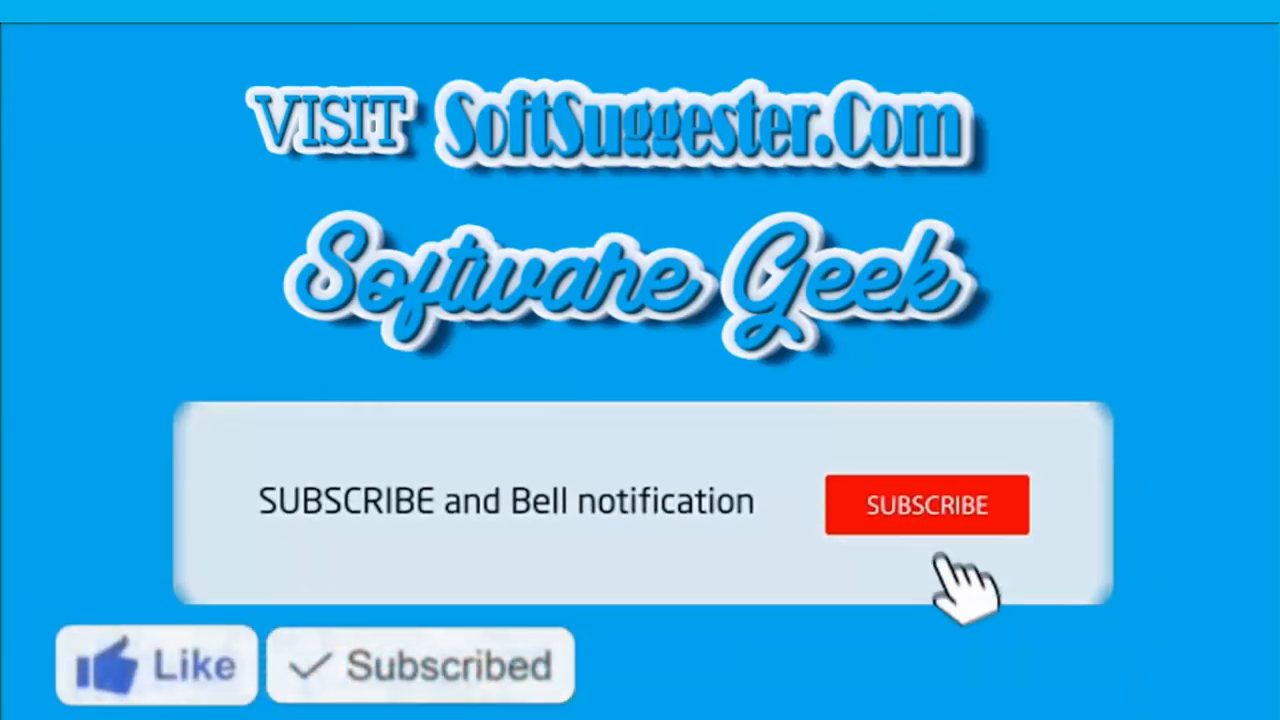
left_click(926, 504)
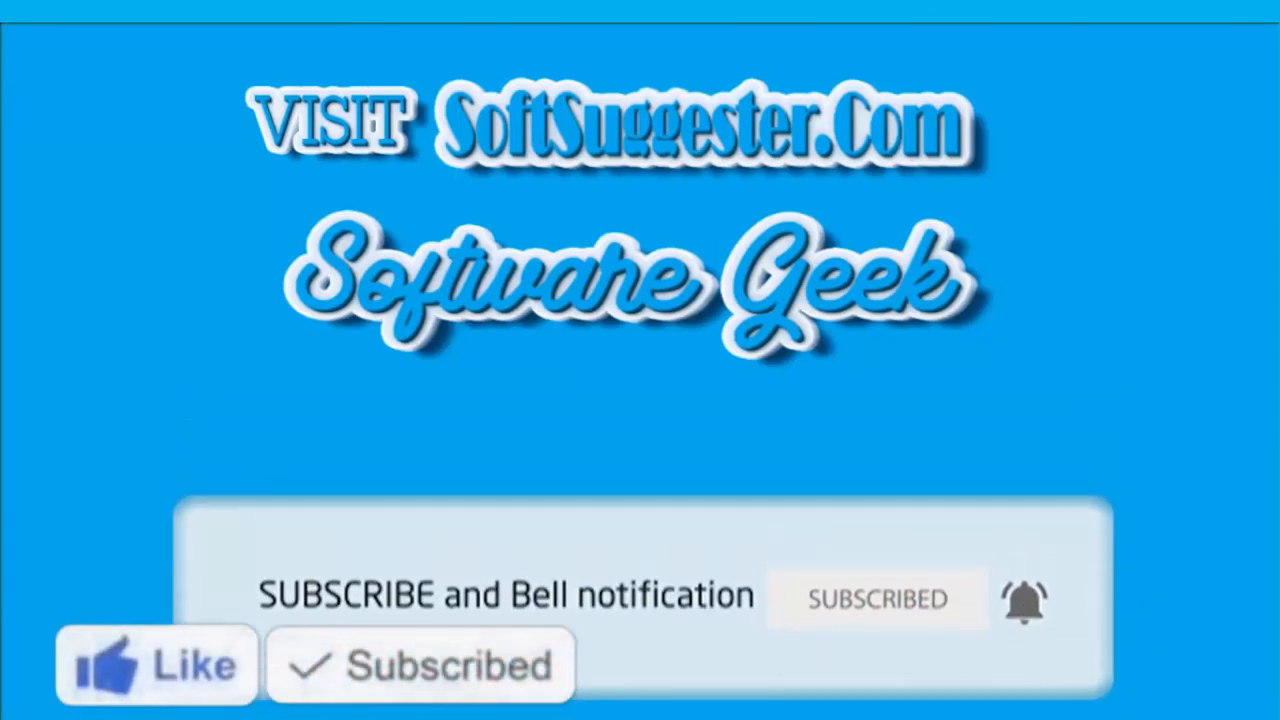